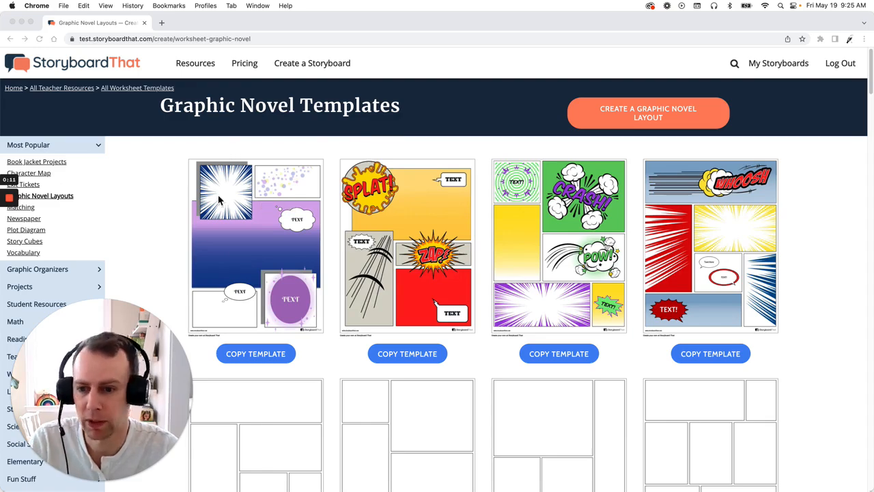
# Copy the second Graphic Novel template, the one with the SPLAT! and ZAP! bursts.
pyautogui.scroll(-3)
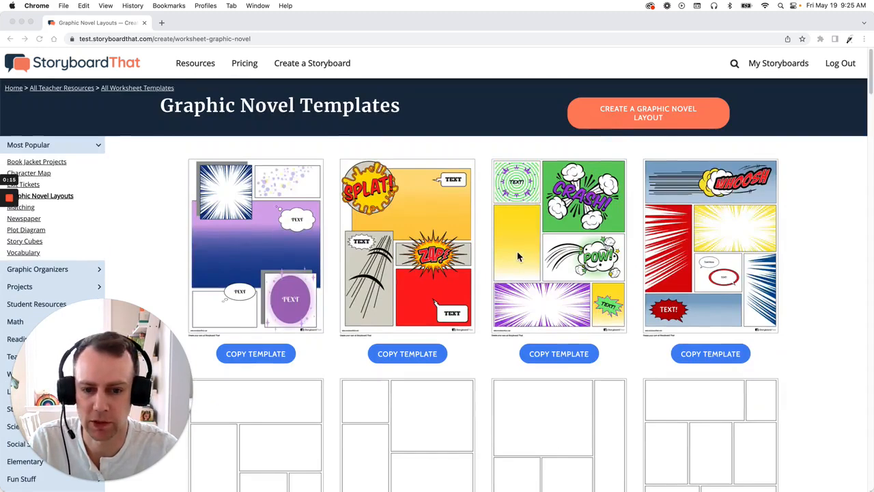
pyautogui.moveTo(407, 354)
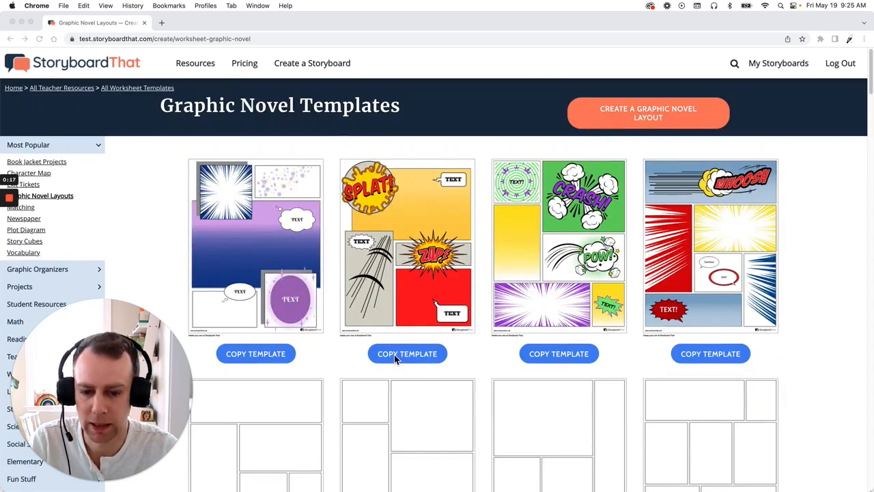
pyautogui.click(407, 353)
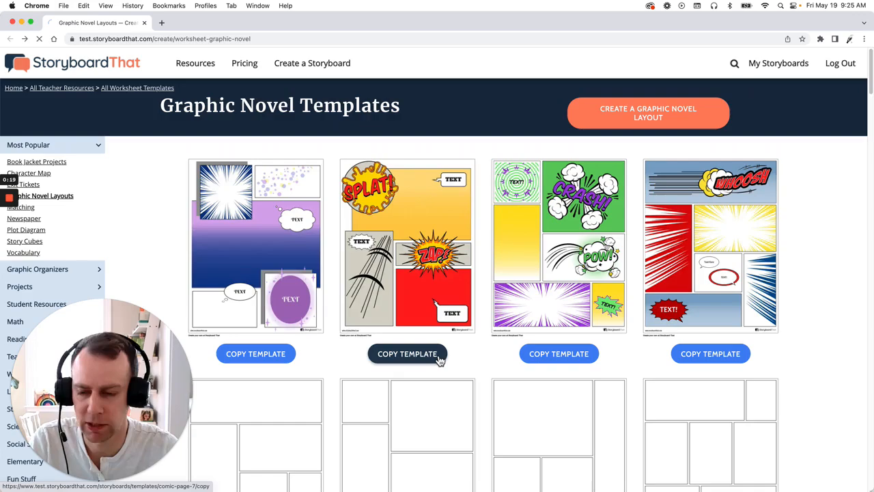
# Name the copied storyboard 'Template 1' and continue into the editor.
pyautogui.click(407, 353)
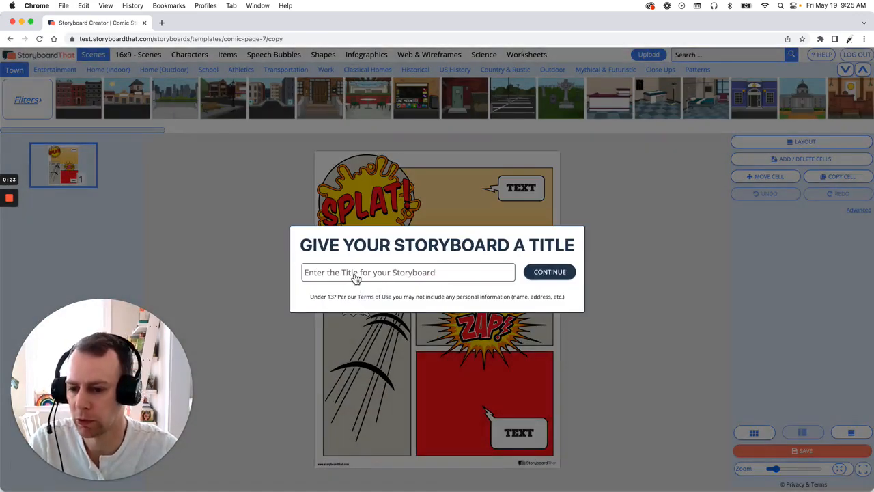
pyautogui.click(407, 272)
pyautogui.write('Template 1')
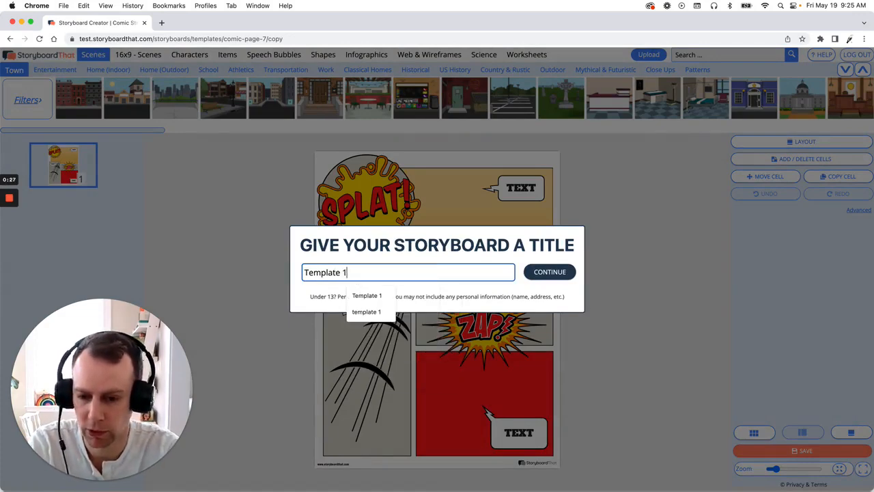
pyautogui.click(550, 271)
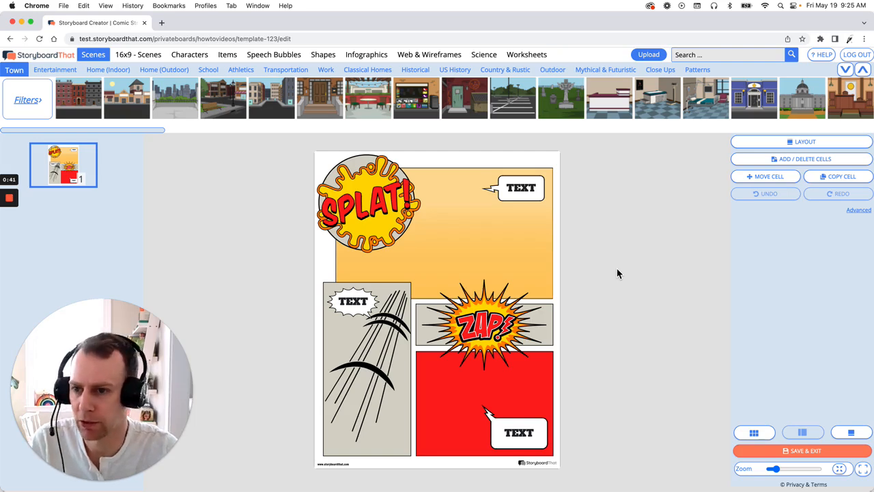
# Add a Monsters & Myths superhero, randomize its colours to a purple suit, and apply the pose.
pyautogui.click(189, 54)
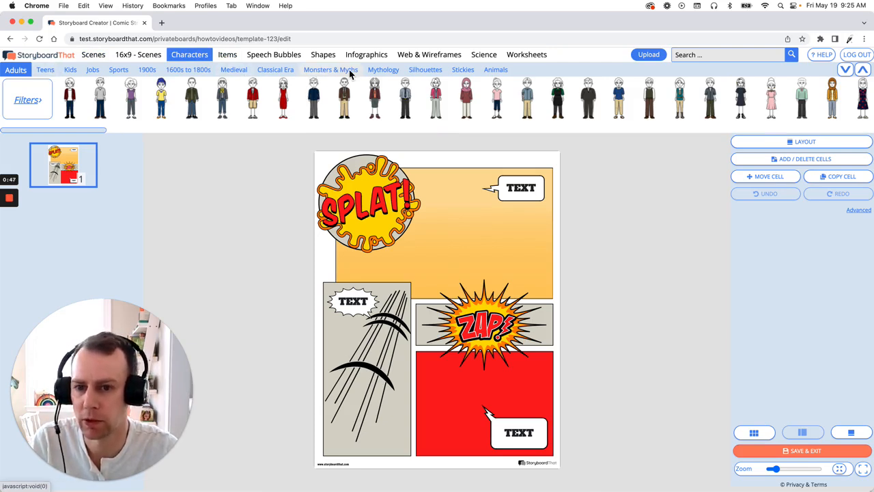
pyautogui.click(332, 69)
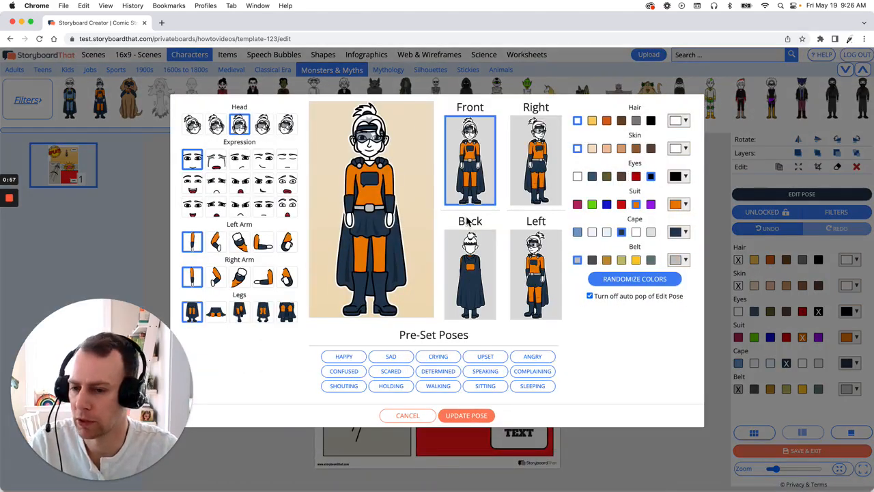
pyautogui.moveTo(493, 227)
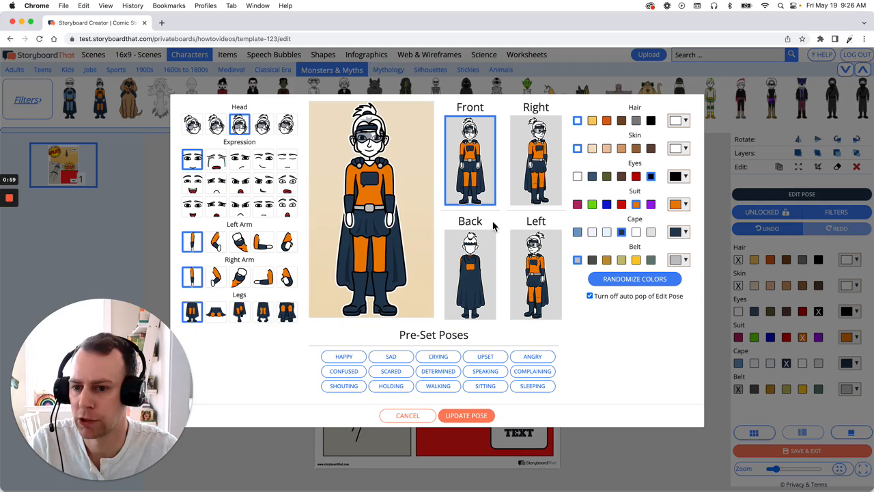
pyautogui.moveTo(304, 215)
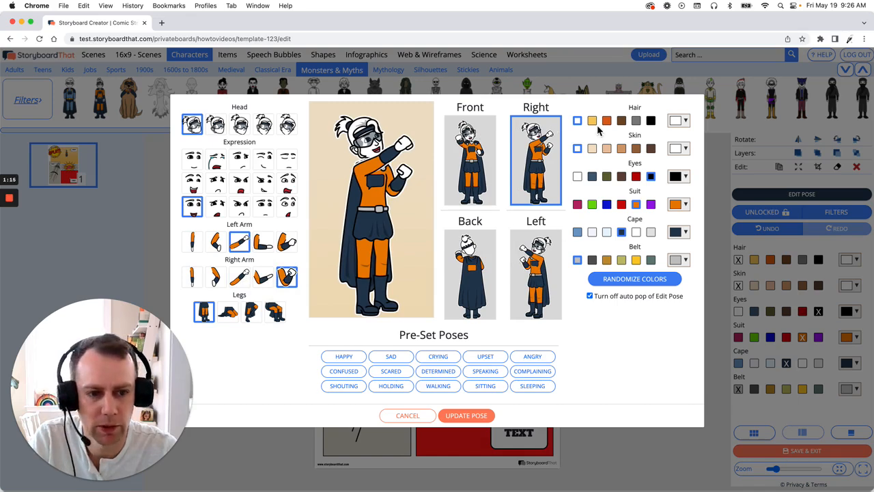
pyautogui.moveTo(606, 132)
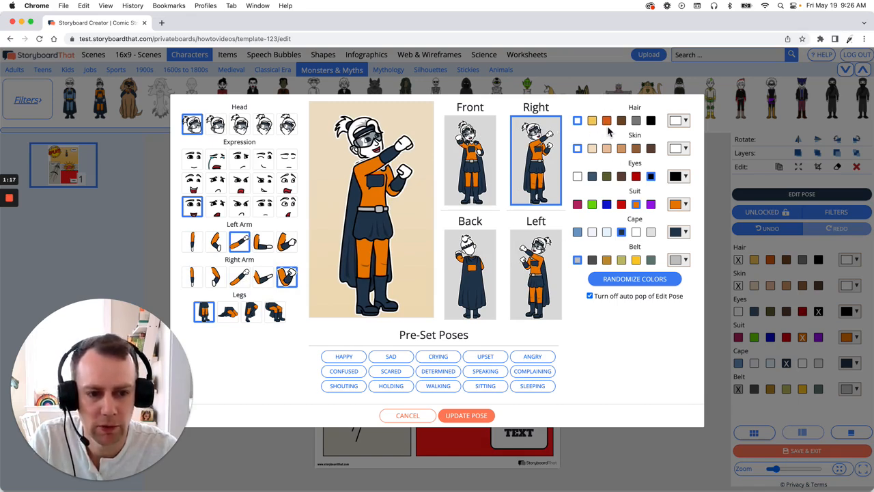
pyautogui.click(607, 120)
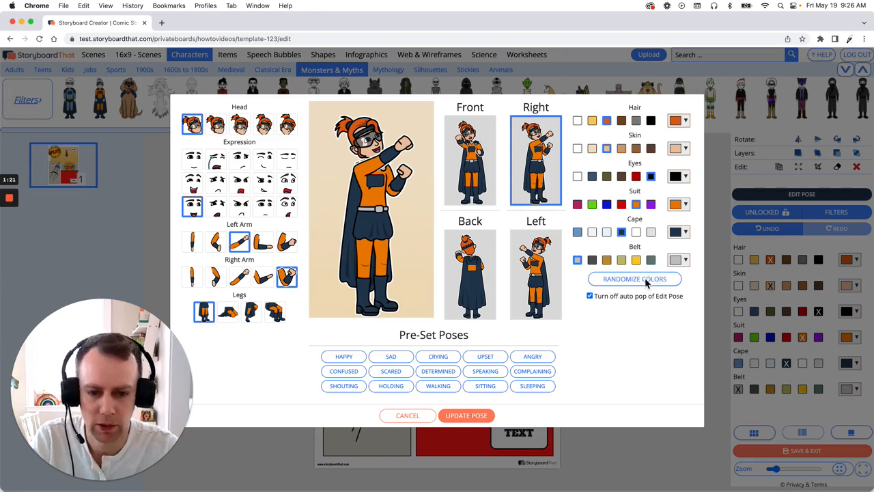
pyautogui.click(634, 278)
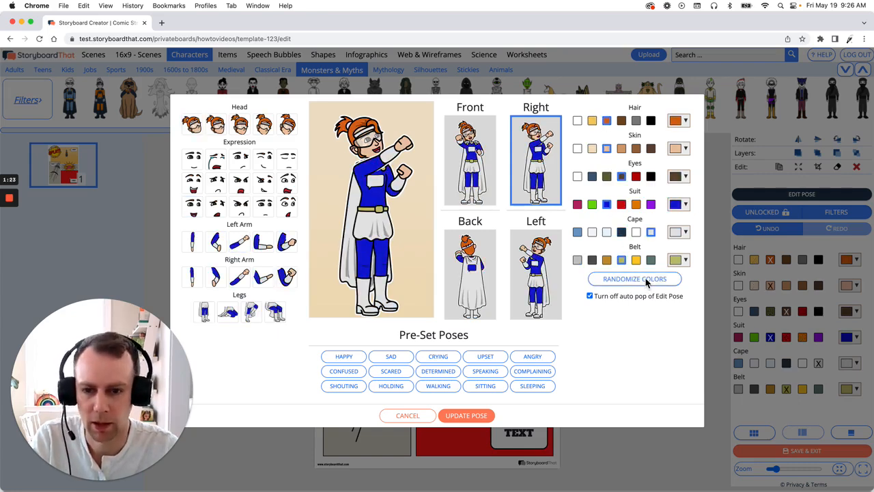
pyautogui.click(634, 278)
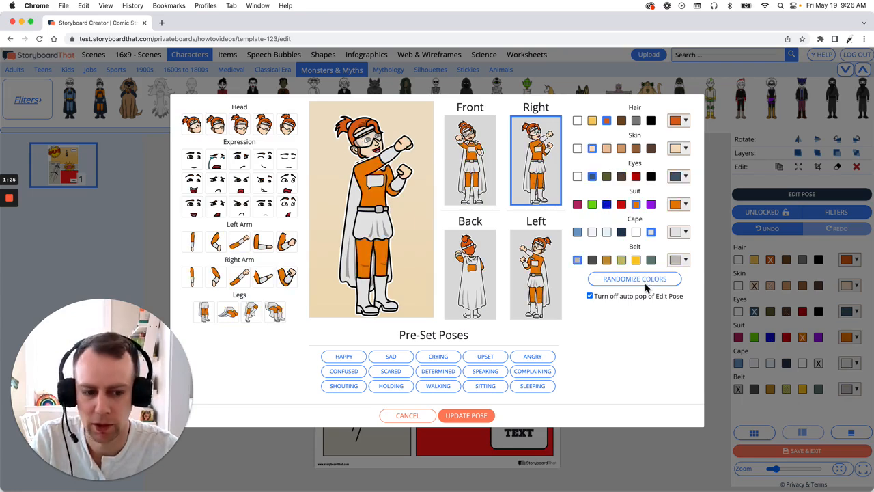
pyautogui.click(635, 279)
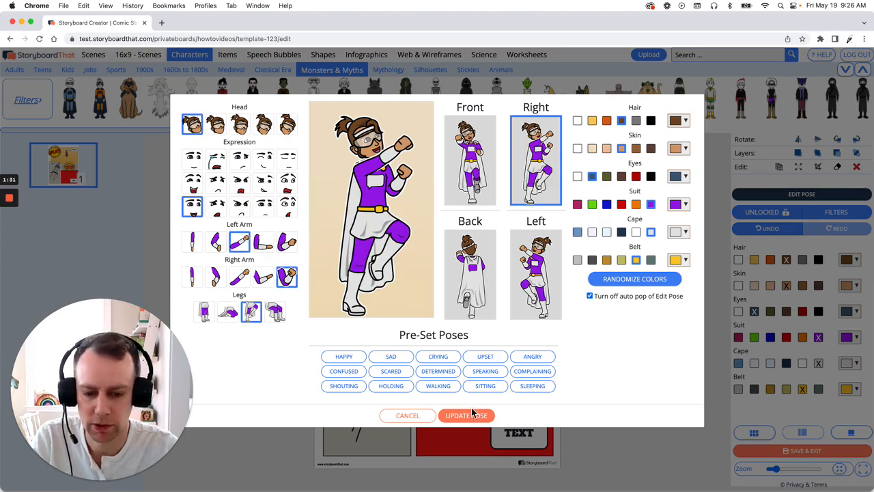
pyautogui.click(466, 415)
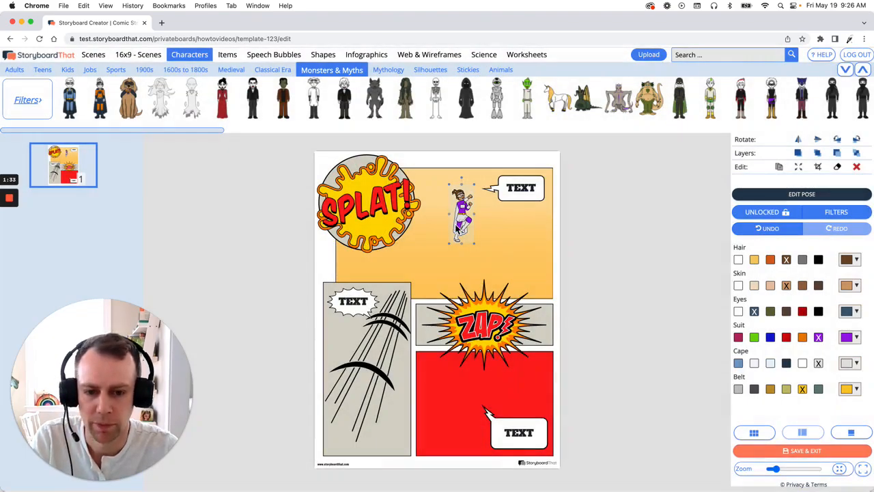
# Enlarge and rotate the superhero so it flies diagonally across the top panel.
pyautogui.moveTo(461, 212); pyautogui.dragTo(499, 263)
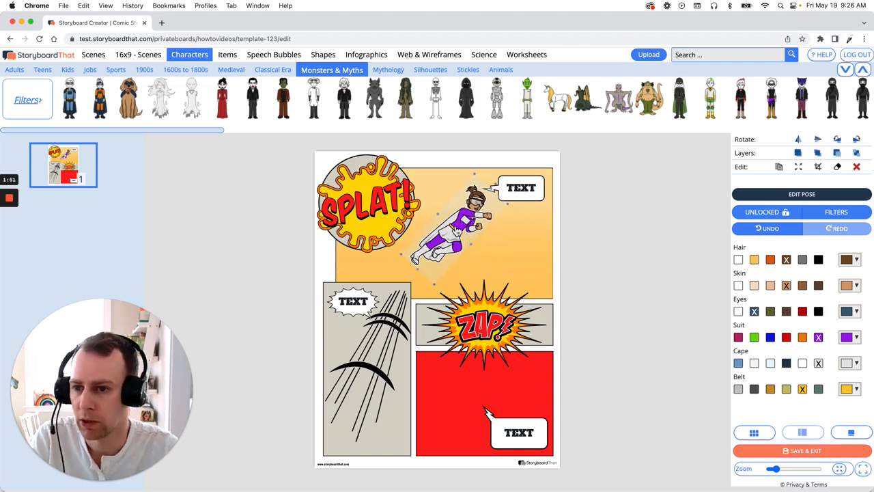
# Place a helicopter from Items > Vehicles in the top panel with Color 1 set to green.
pyautogui.click(227, 53)
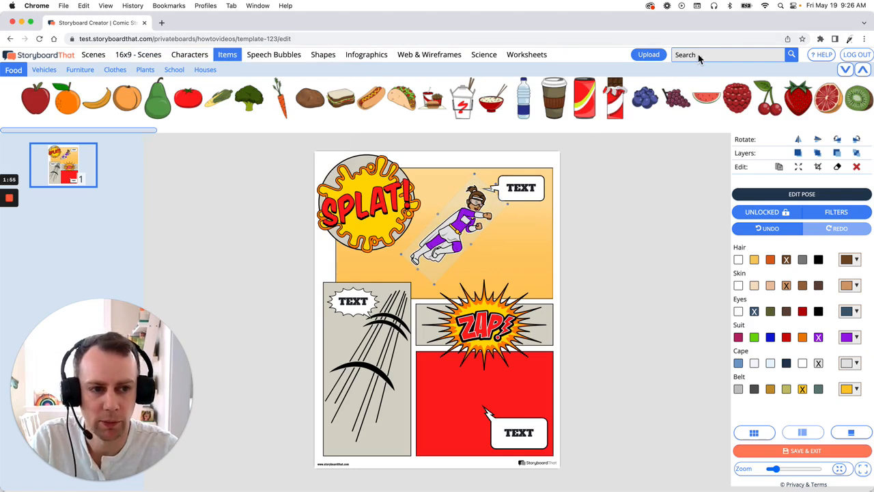
pyautogui.click(727, 54)
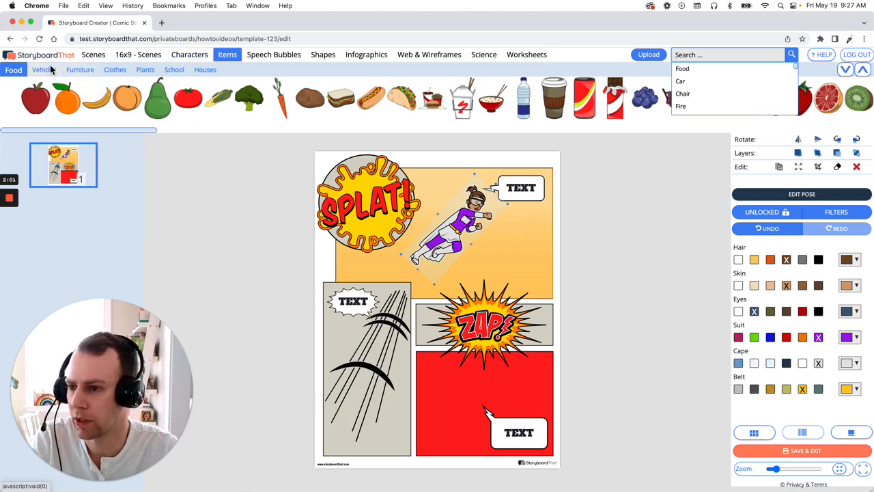
pyautogui.click(43, 69)
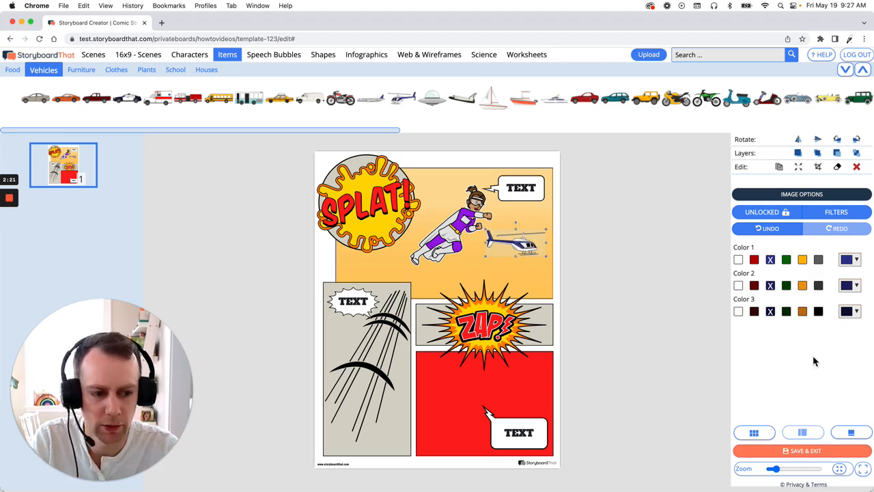
pyautogui.click(786, 259)
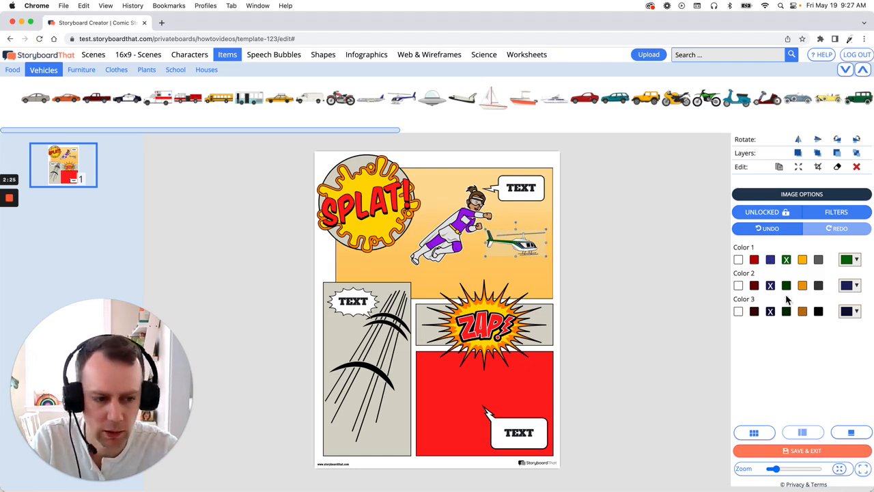
pyautogui.click(738, 285)
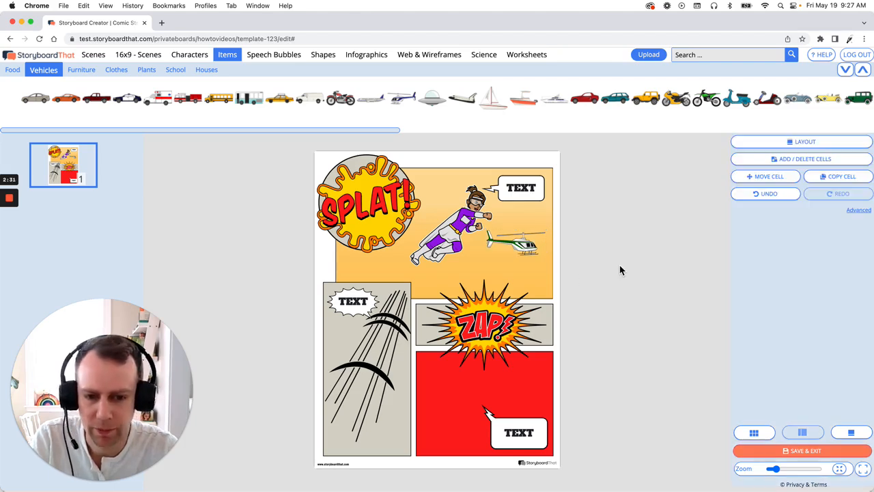
pyautogui.moveTo(535, 293)
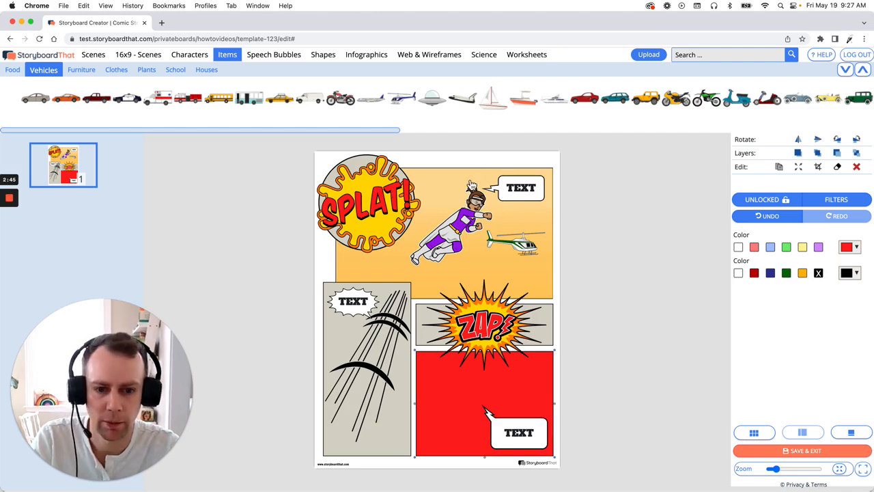
pyautogui.moveTo(94, 55)
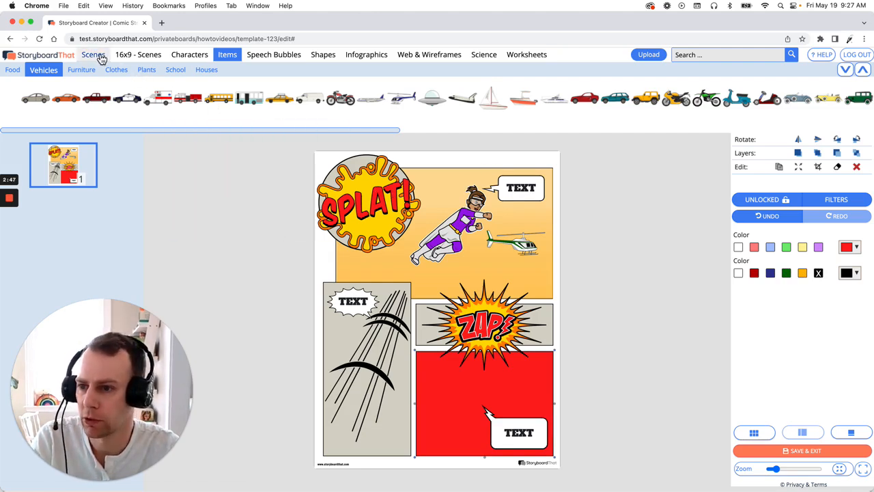
# Add the dark navy swatch from Scenes > Patterns to the page.
pyautogui.click(93, 55)
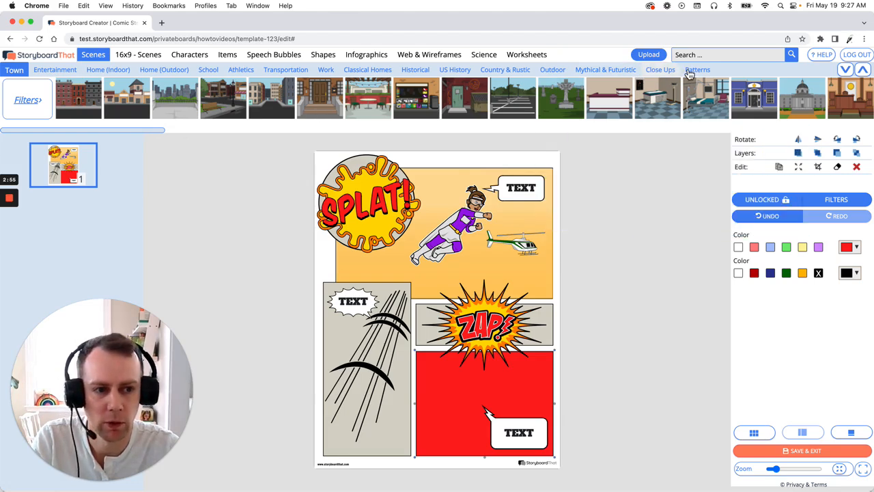
pyautogui.click(697, 70)
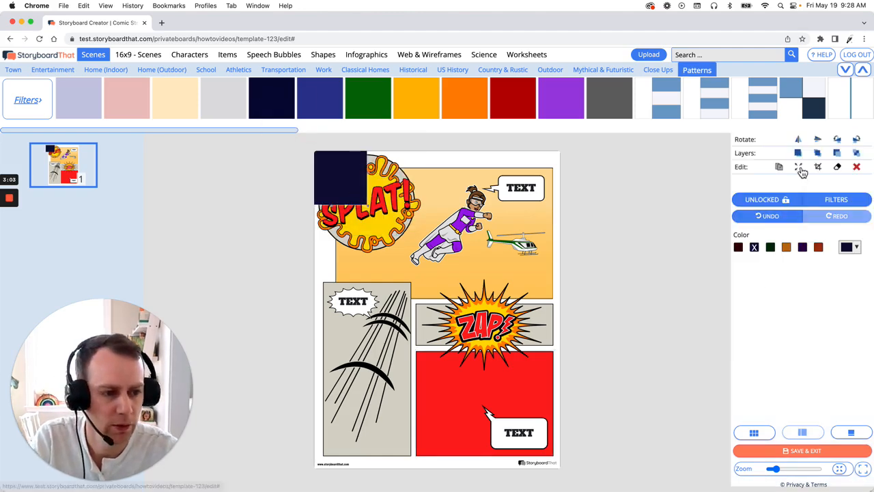
# Stretch the navy block non-proportionally to fill the whole page.
pyautogui.click(798, 166)
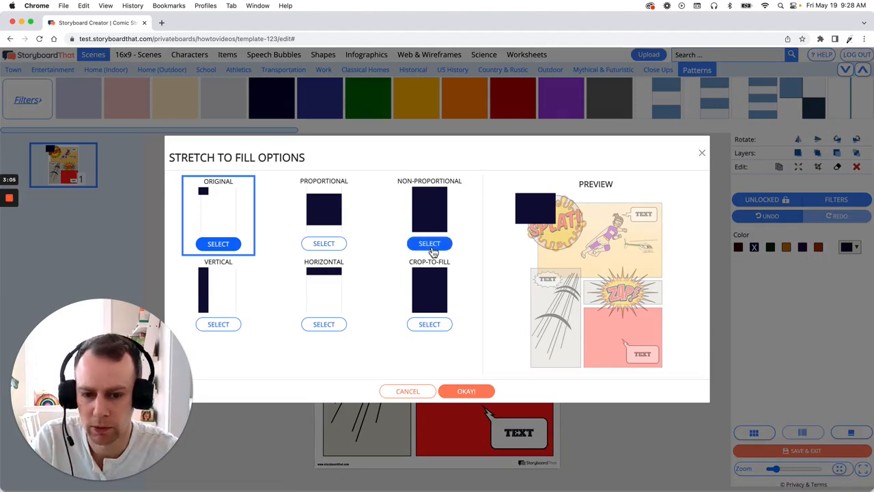
pyautogui.click(429, 244)
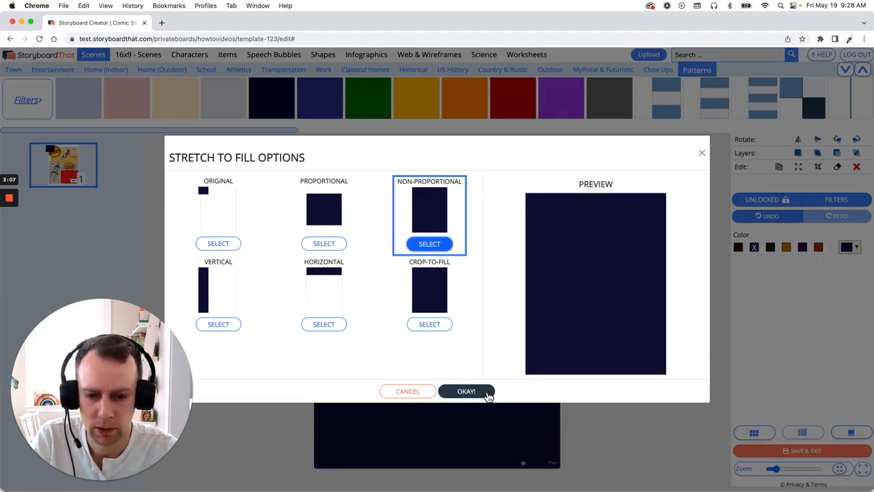
pyautogui.click(465, 390)
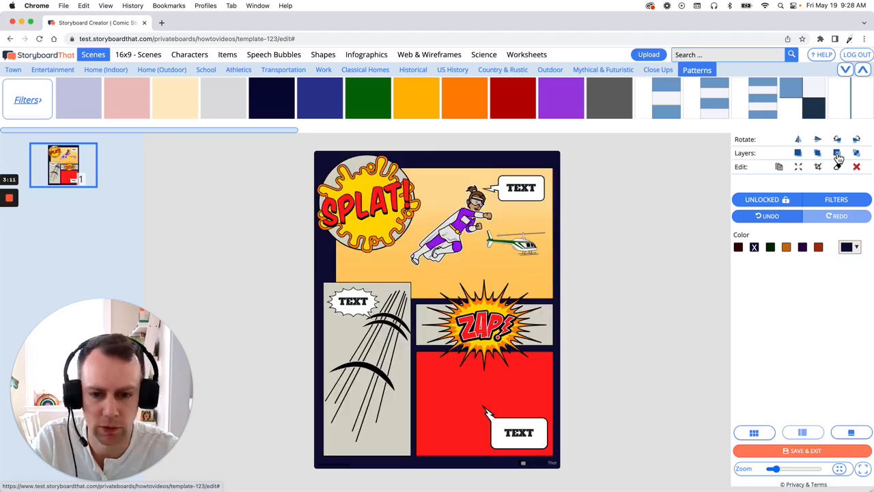
pyautogui.moveTo(559, 217)
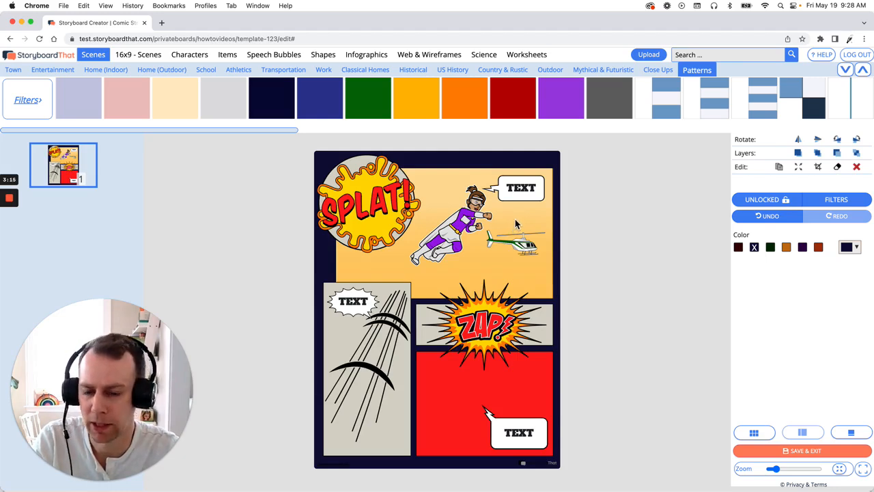
pyautogui.moveTo(512, 222)
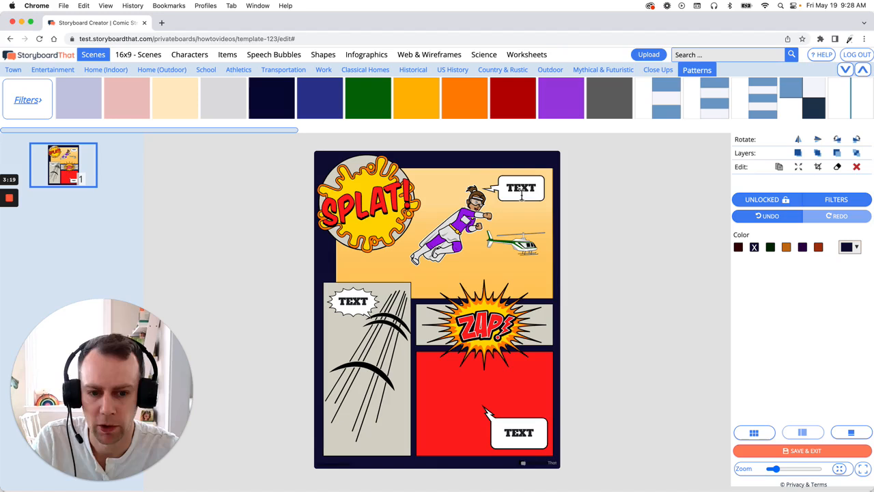
# Change the hero's speech bubble text to 'I'll save you!'.
pyautogui.click(521, 188)
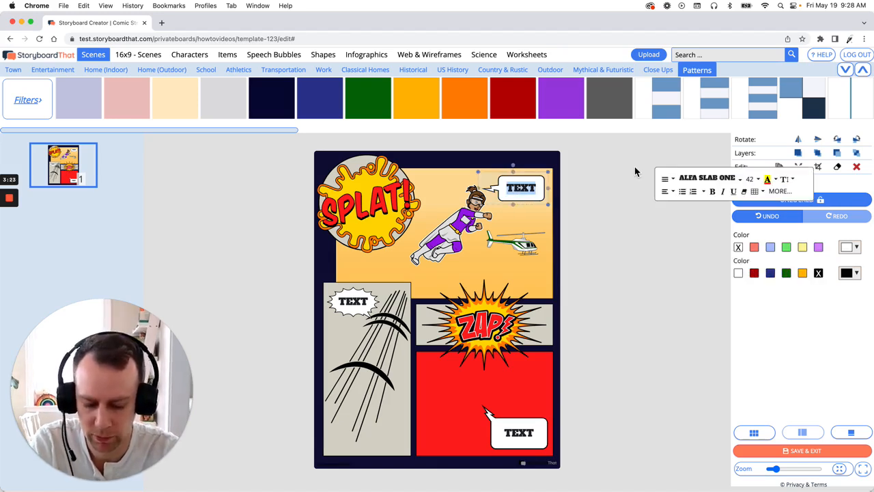
pyautogui.write("I'll")
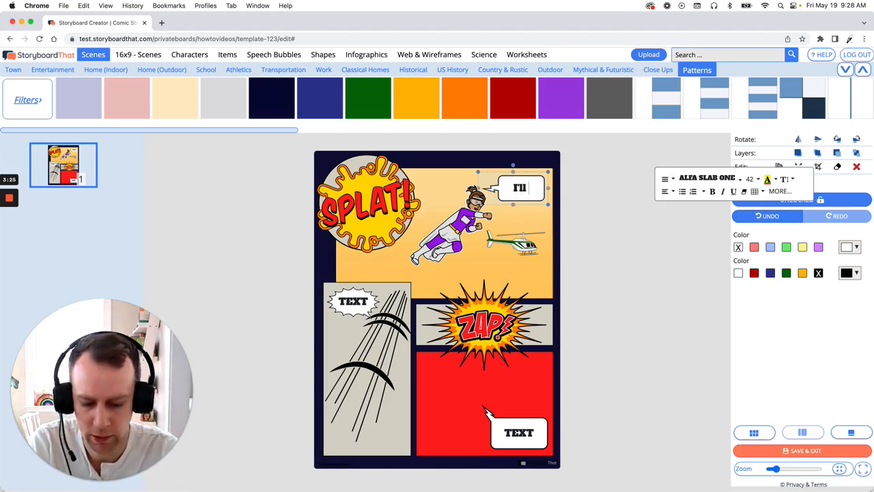
pyautogui.write('have')
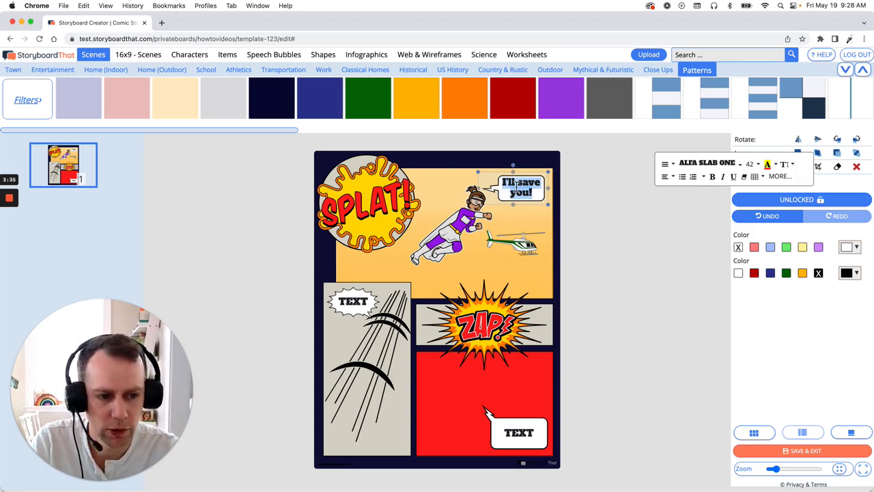
# Set the bubble text to Komika Text at a larger size and enlarge the bubble.
pyautogui.click(708, 164)
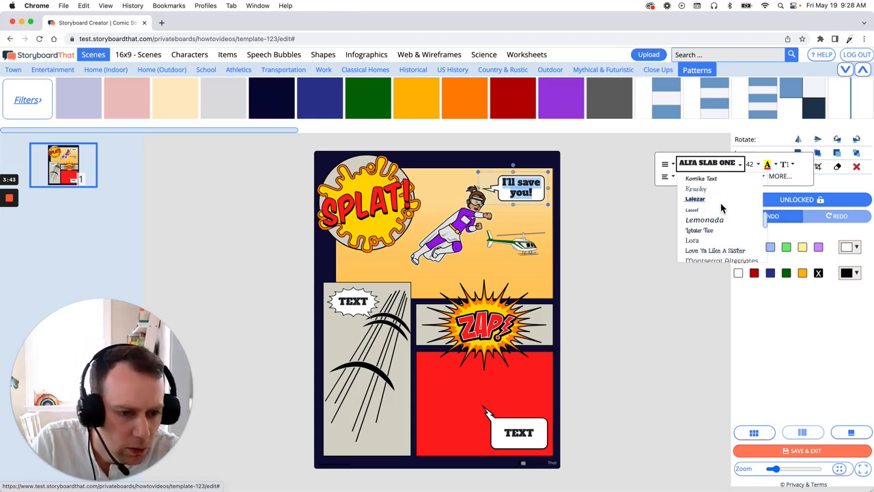
pyautogui.click(701, 178)
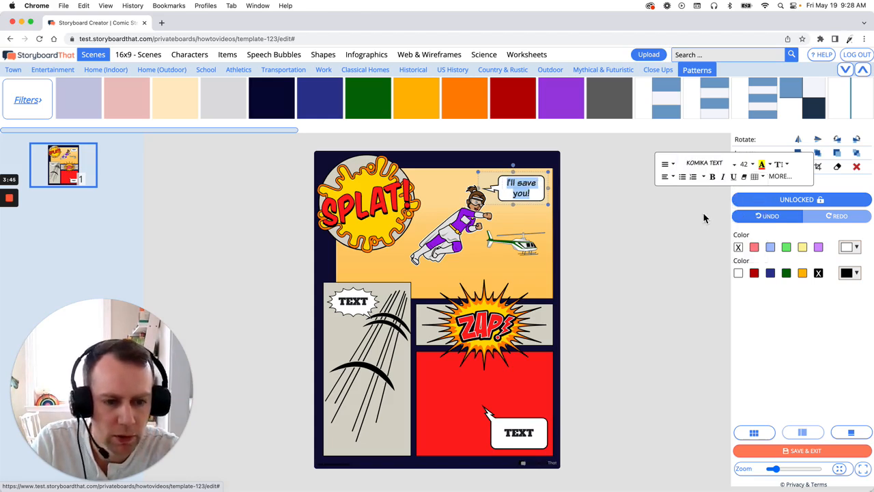
pyautogui.click(752, 164)
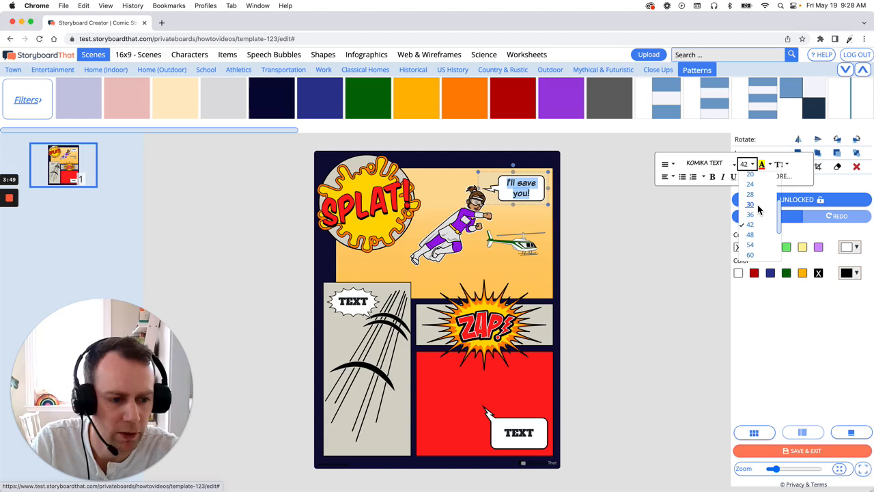
pyautogui.click(749, 245)
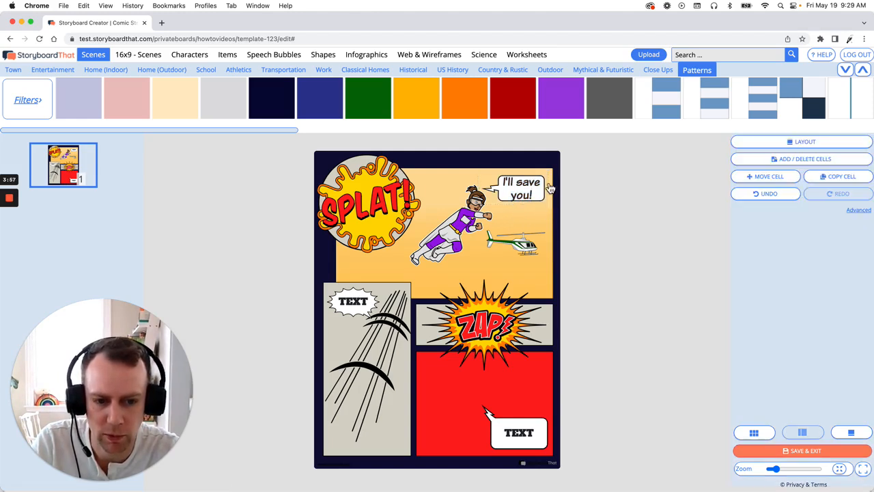
pyautogui.click(522, 190)
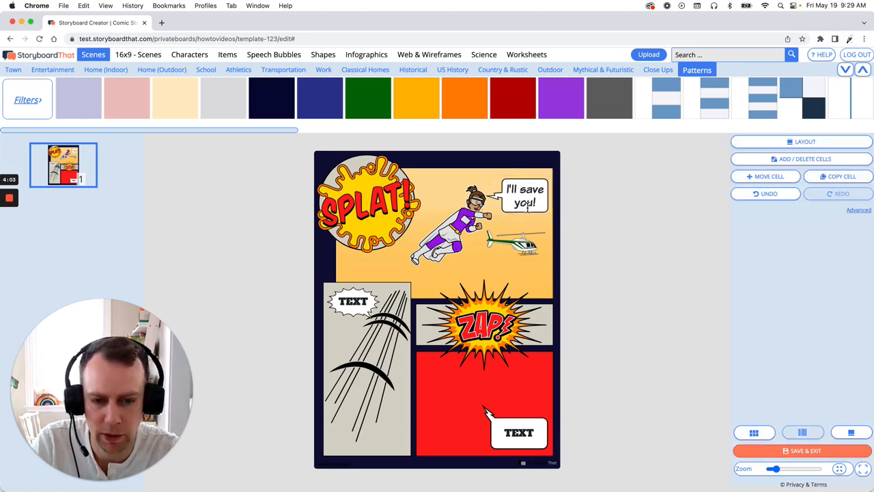
pyautogui.click(525, 198)
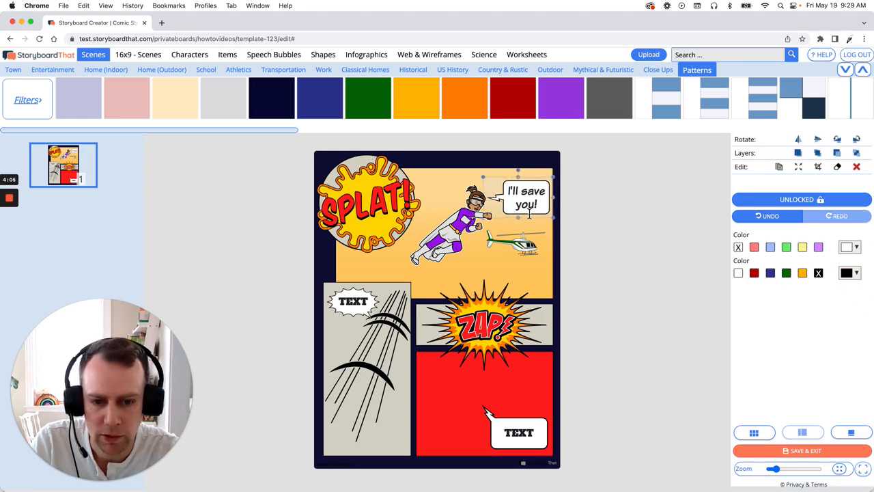
pyautogui.click(451, 219)
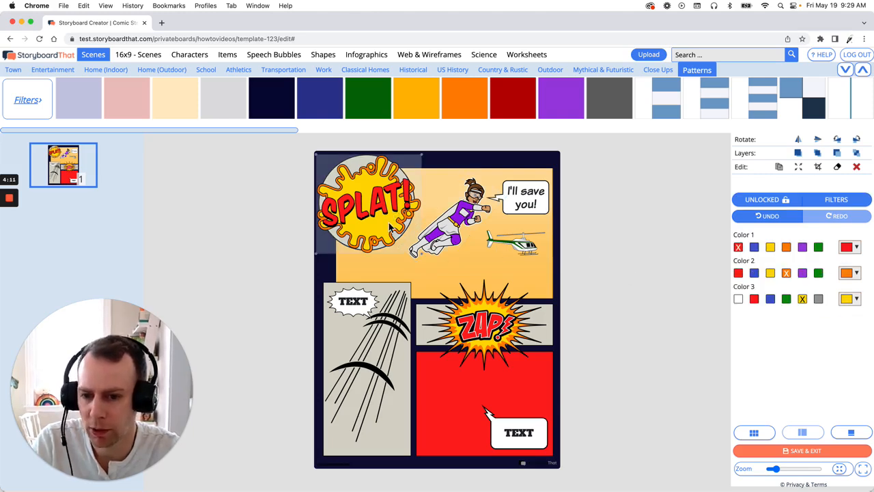
pyautogui.moveTo(376, 229)
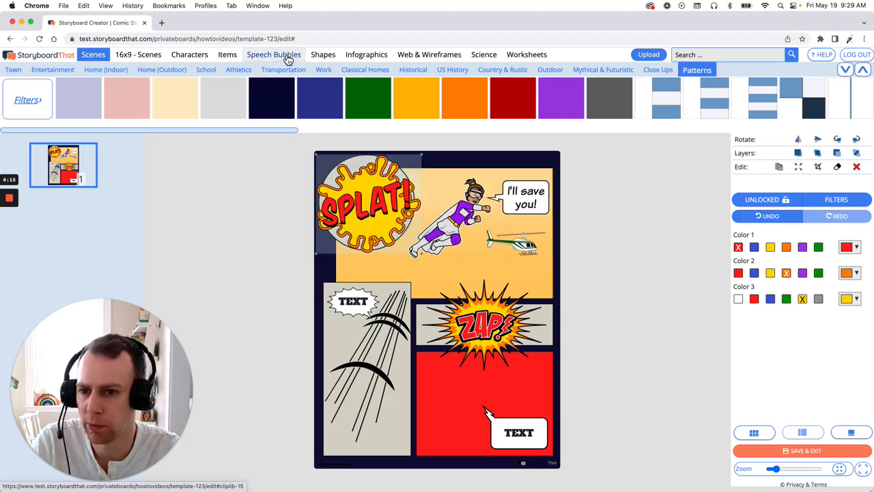
# Swap the top-left SPLAT! burst for the BOOM! effect from Speech Bubbles > Action.
pyautogui.click(273, 54)
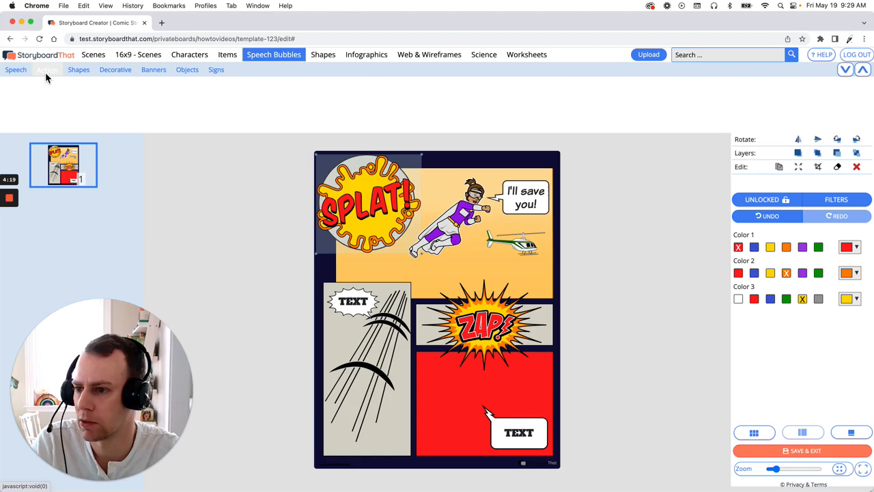
pyautogui.click(46, 70)
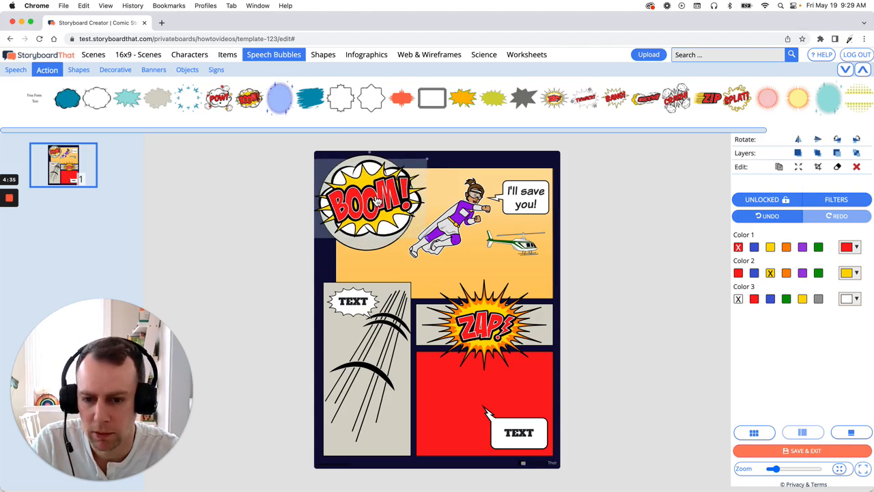
pyautogui.click(642, 229)
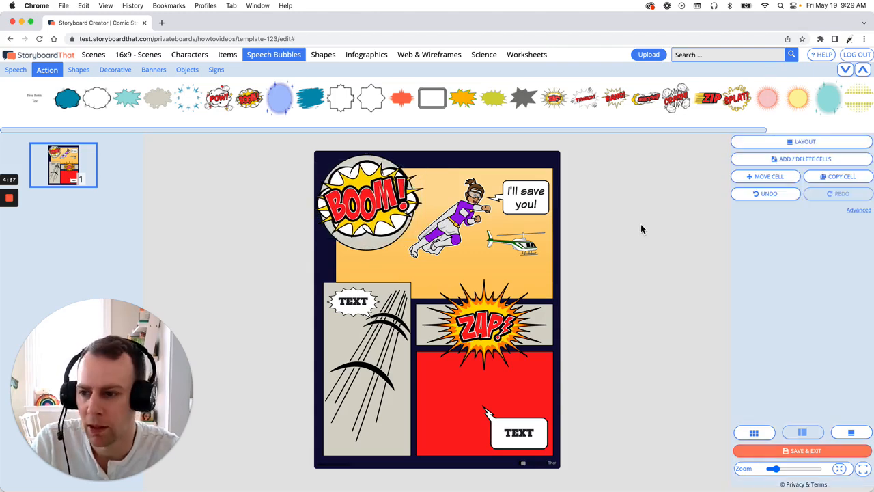